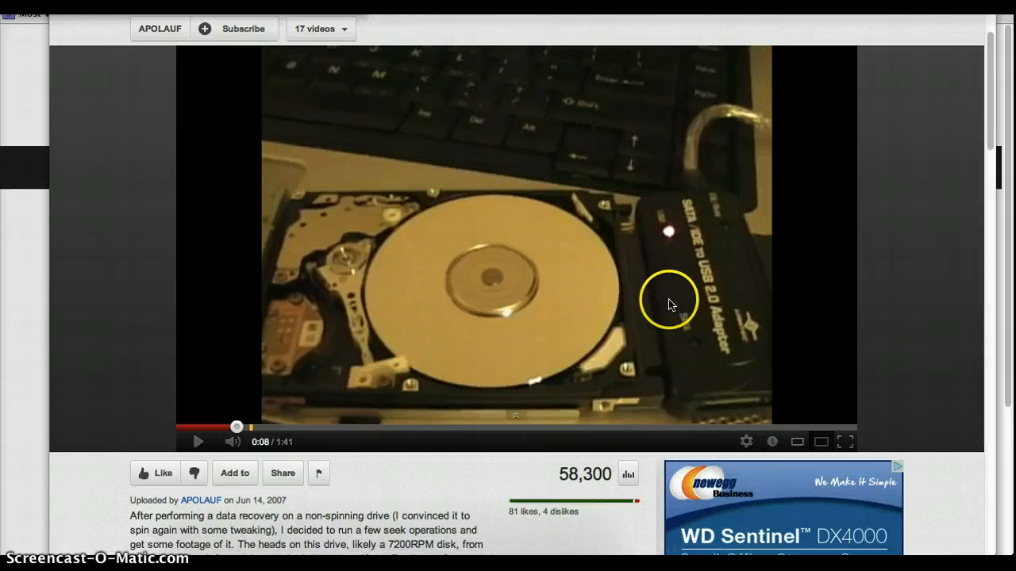
{"action": "mouse_move", "coordinate": [385, 373]}
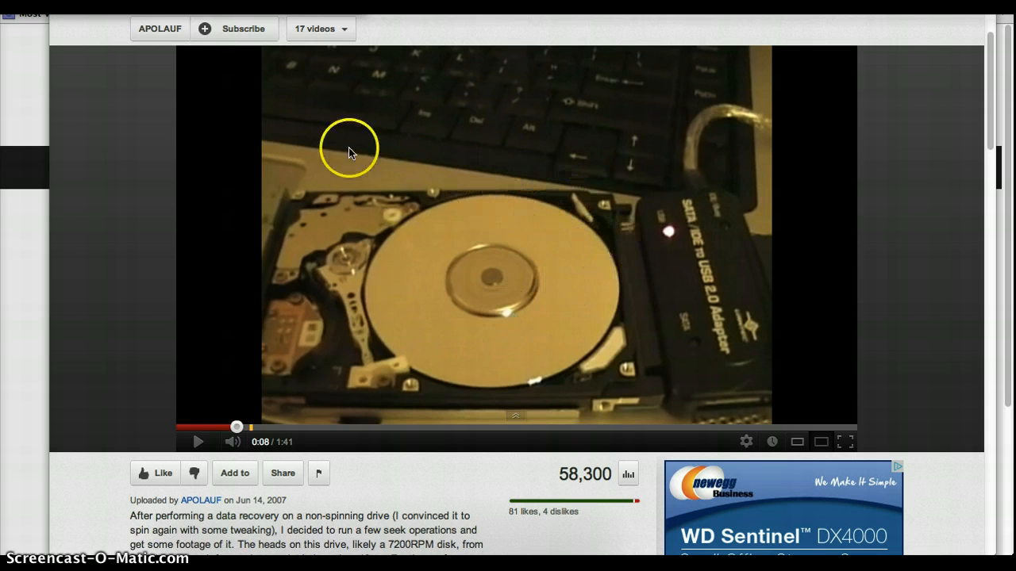
{"action": "mouse_move", "coordinate": [464, 373]}
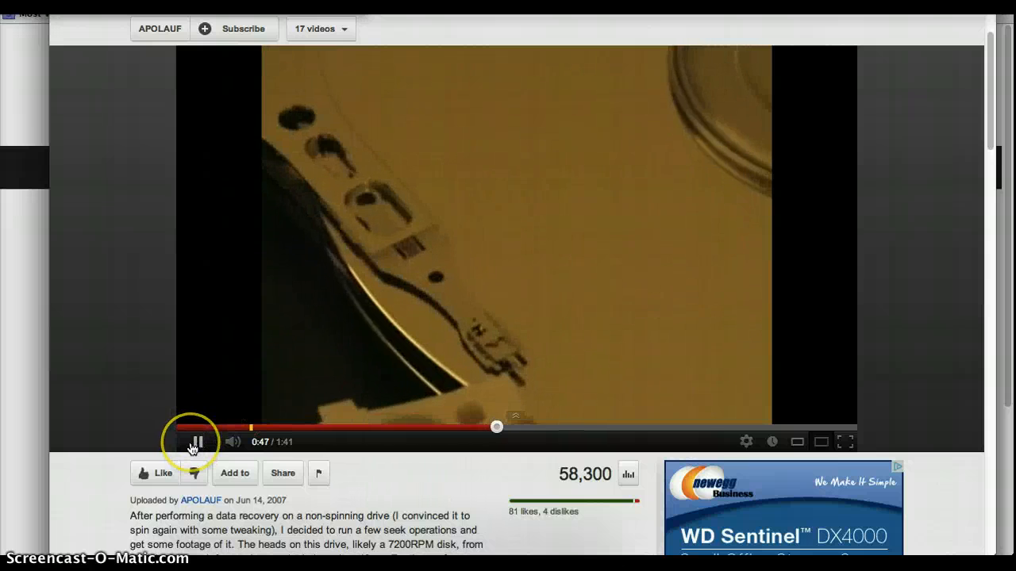
Step: Pause on the read/write head close-up and seek back to 0:06 on the full drive shot
{"action": "left_click", "coordinate": [195, 442]}
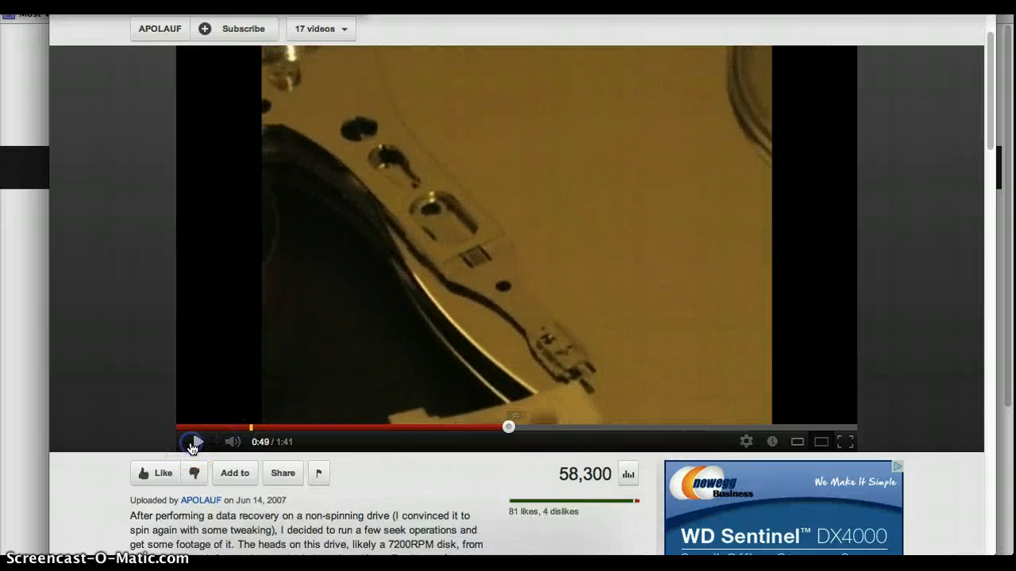
{"action": "left_click", "coordinate": [193, 442]}
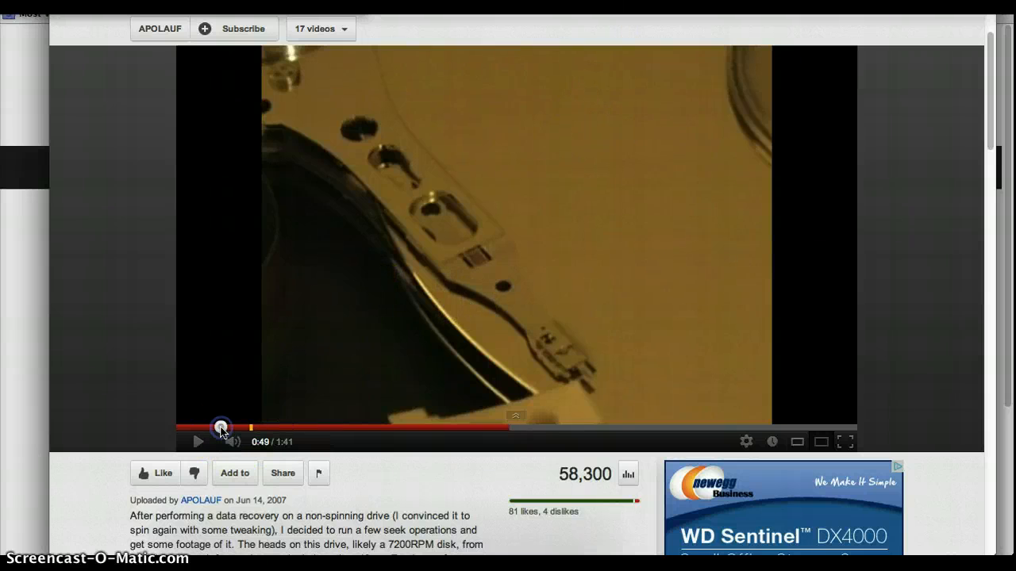
{"action": "left_click", "coordinate": [222, 427]}
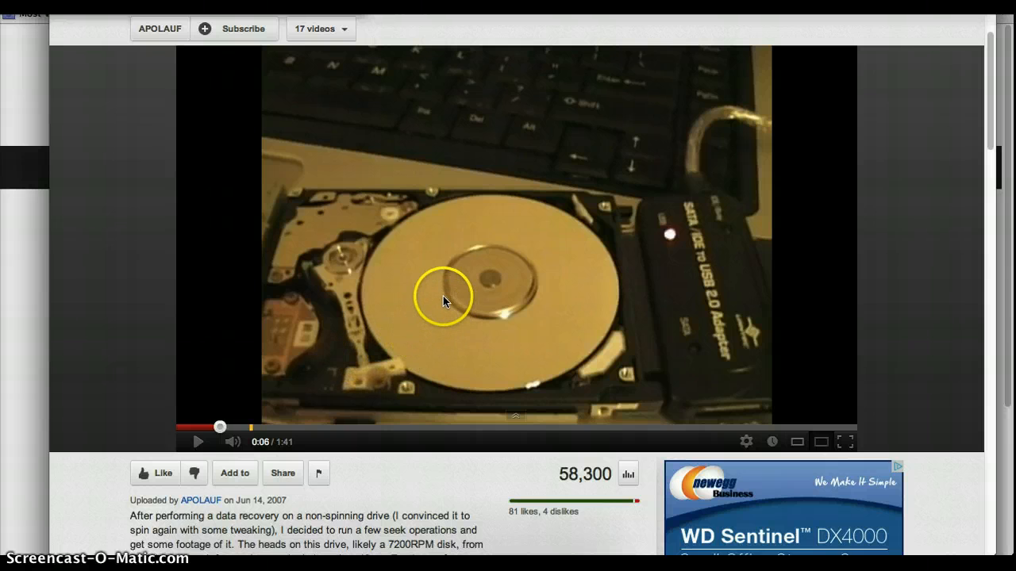
{"action": "mouse_move", "coordinate": [464, 234]}
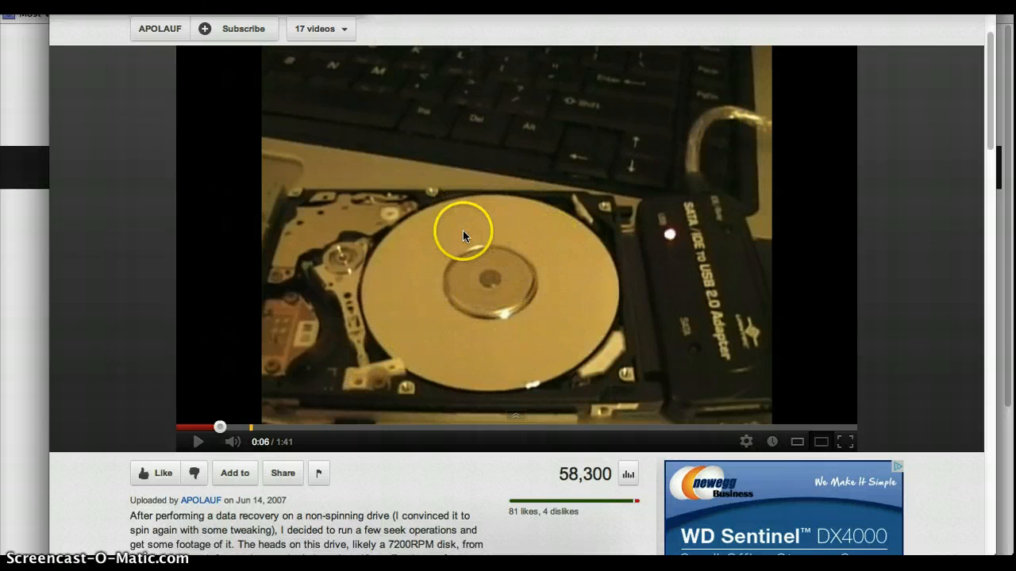
{"action": "mouse_move", "coordinate": [486, 342]}
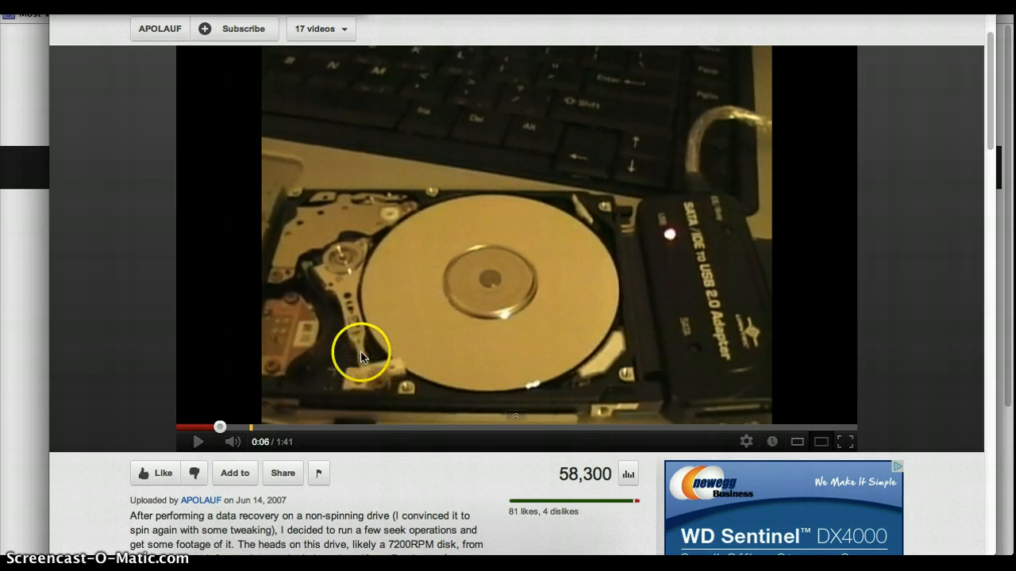
{"action": "mouse_move", "coordinate": [312, 225]}
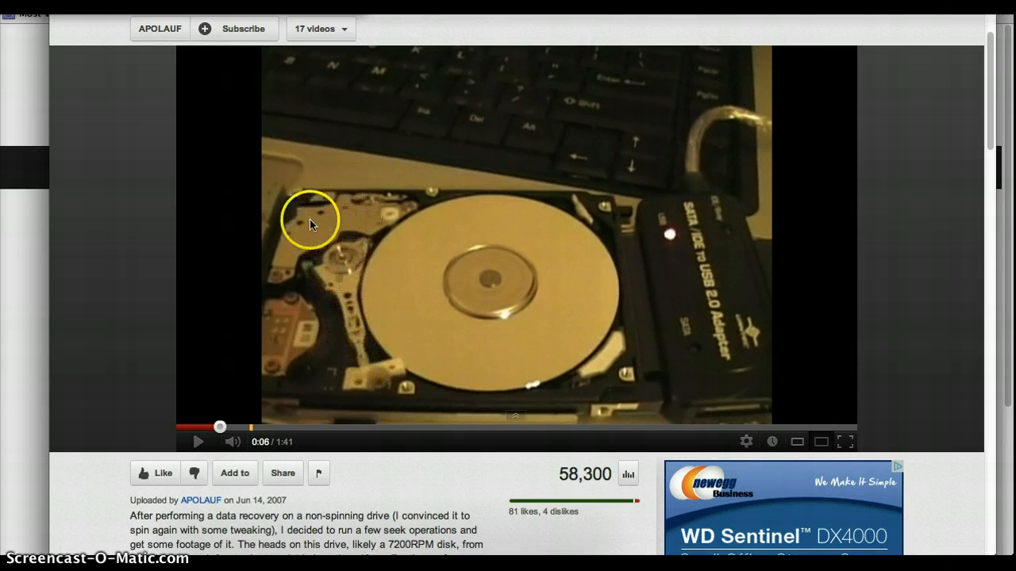
{"action": "mouse_move", "coordinate": [647, 215]}
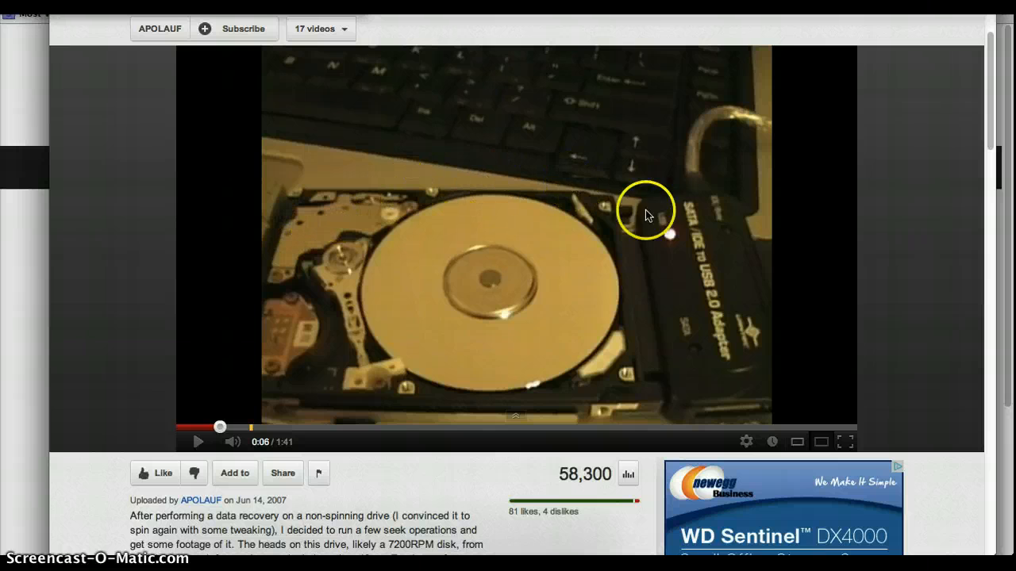
{"action": "mouse_move", "coordinate": [762, 119]}
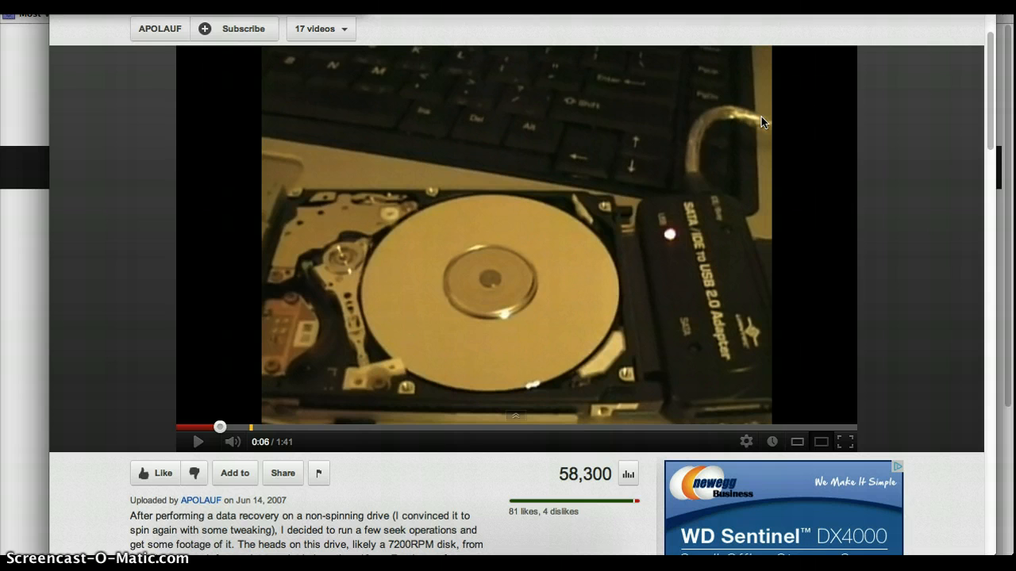
{"action": "left_click", "coordinate": [369, 366]}
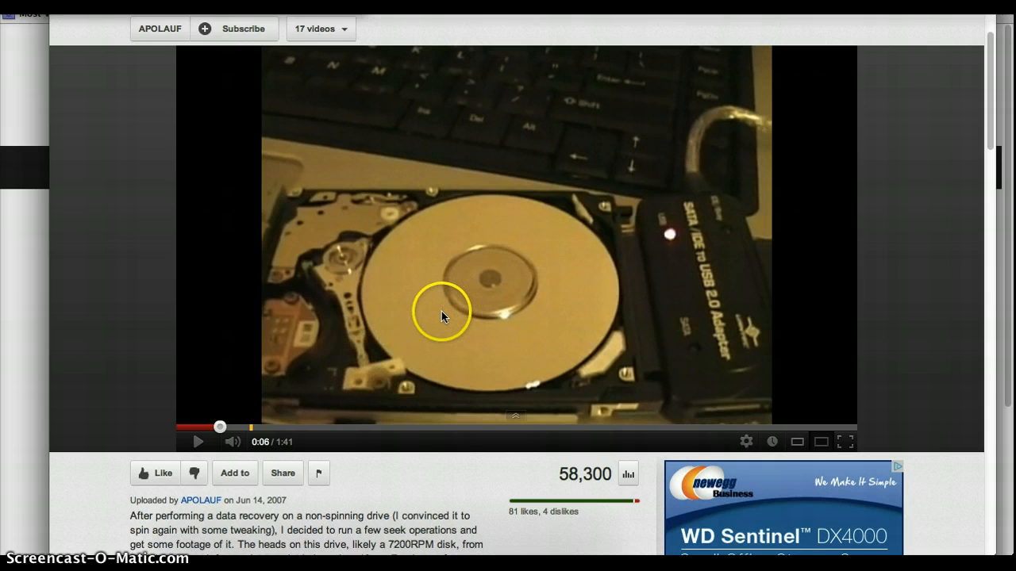
{"action": "mouse_move", "coordinate": [325, 312]}
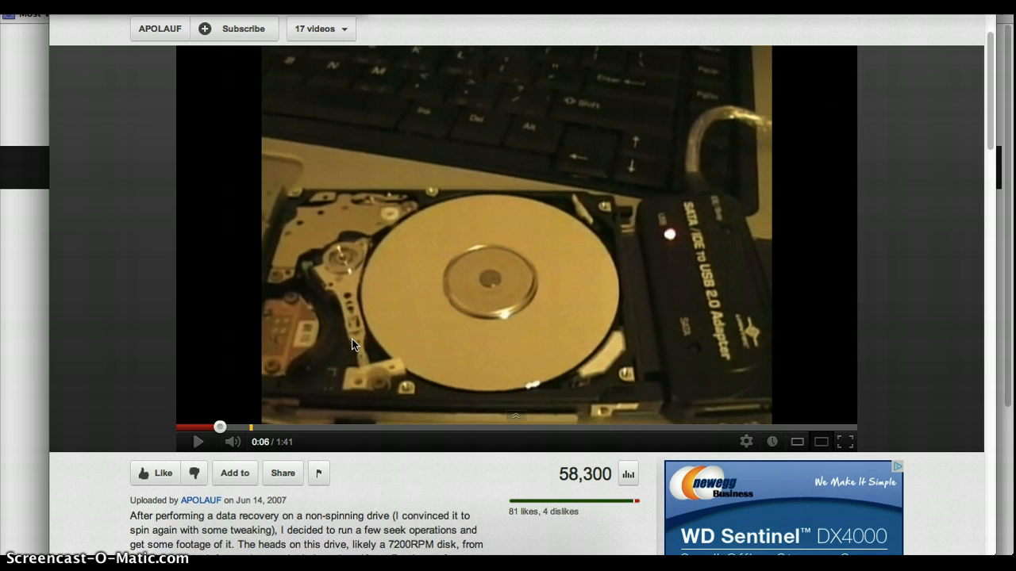
{"action": "left_click", "coordinate": [435, 305]}
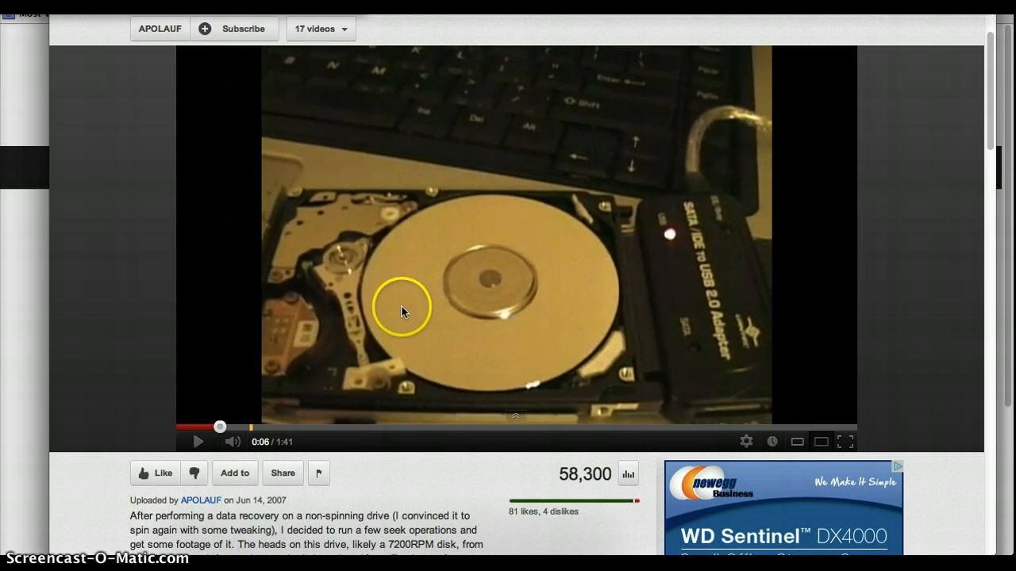
{"action": "mouse_move", "coordinate": [429, 310]}
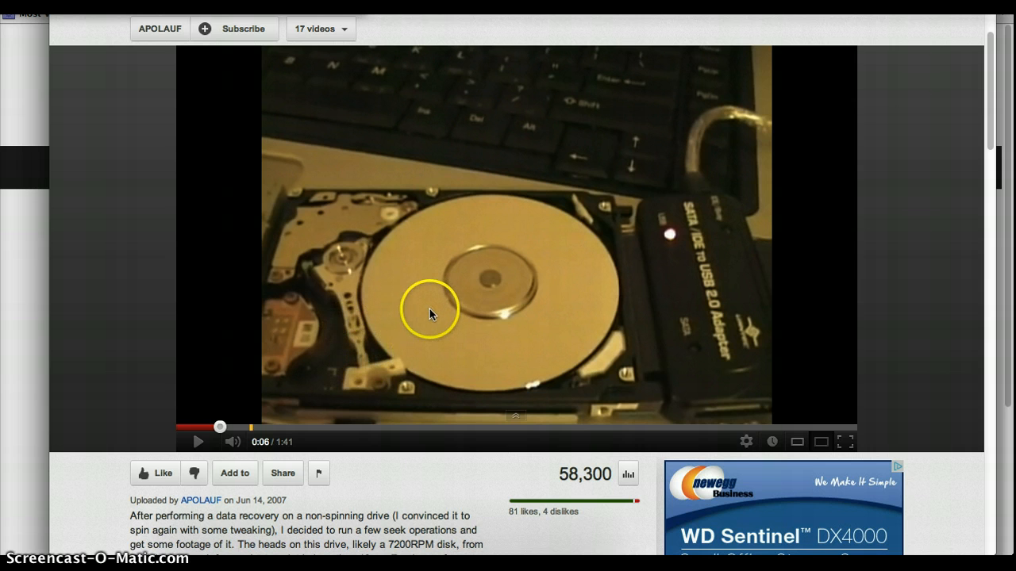
{"action": "mouse_move", "coordinate": [441, 258]}
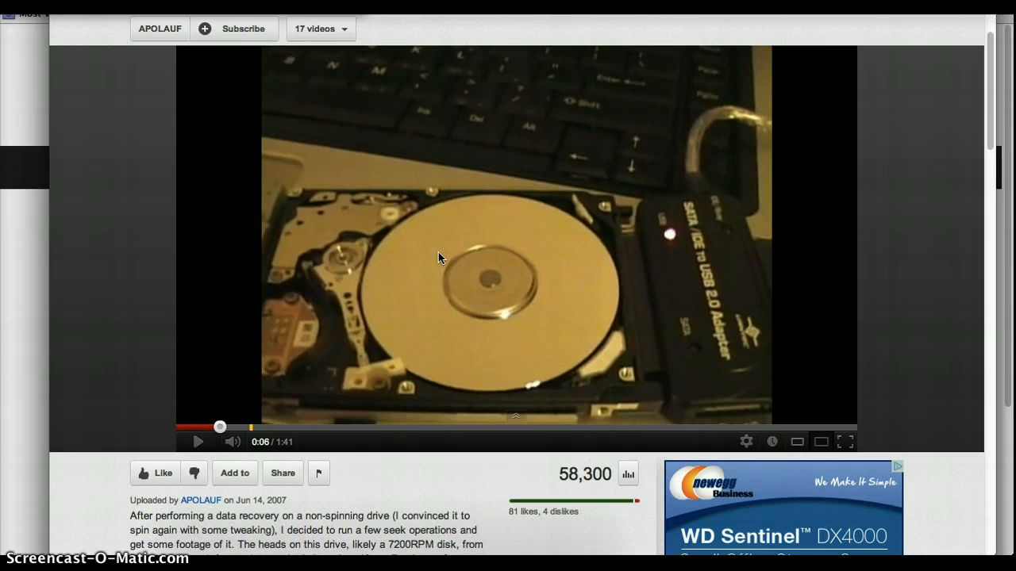
{"action": "left_click", "coordinate": [484, 354]}
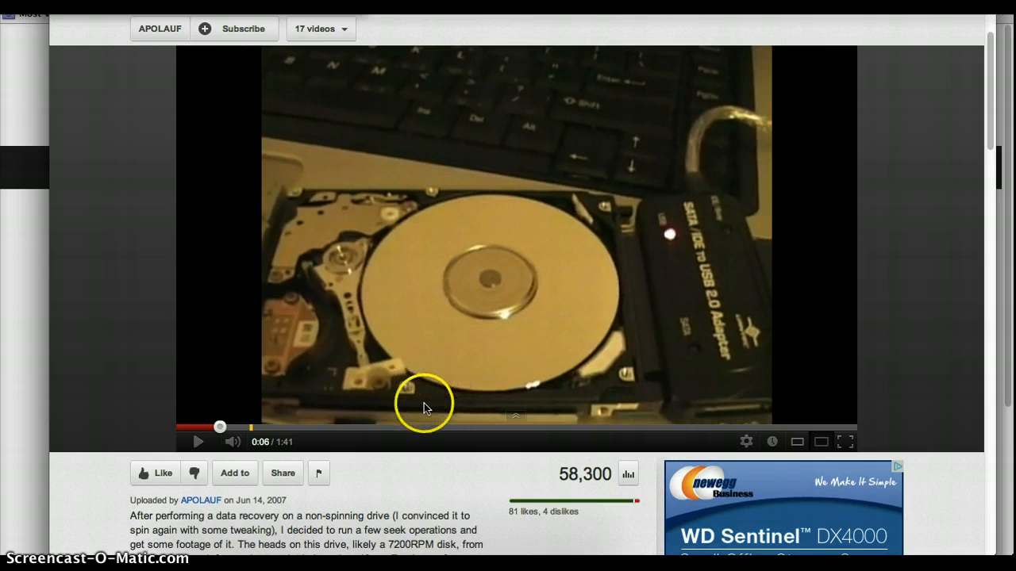
{"action": "mouse_move", "coordinate": [480, 353]}
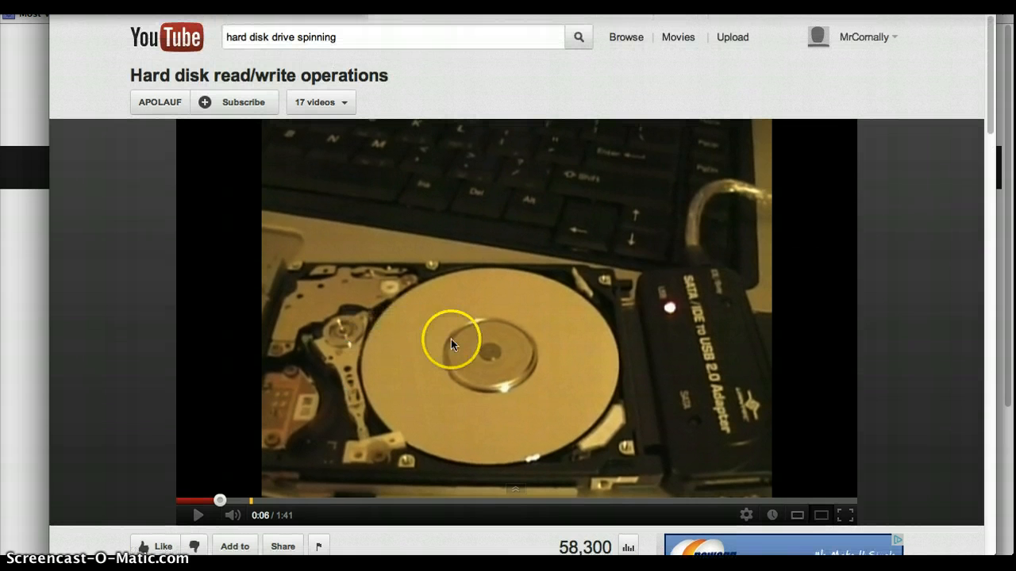
{"action": "scroll", "scroll_direction": "down", "scroll_amount": 3}
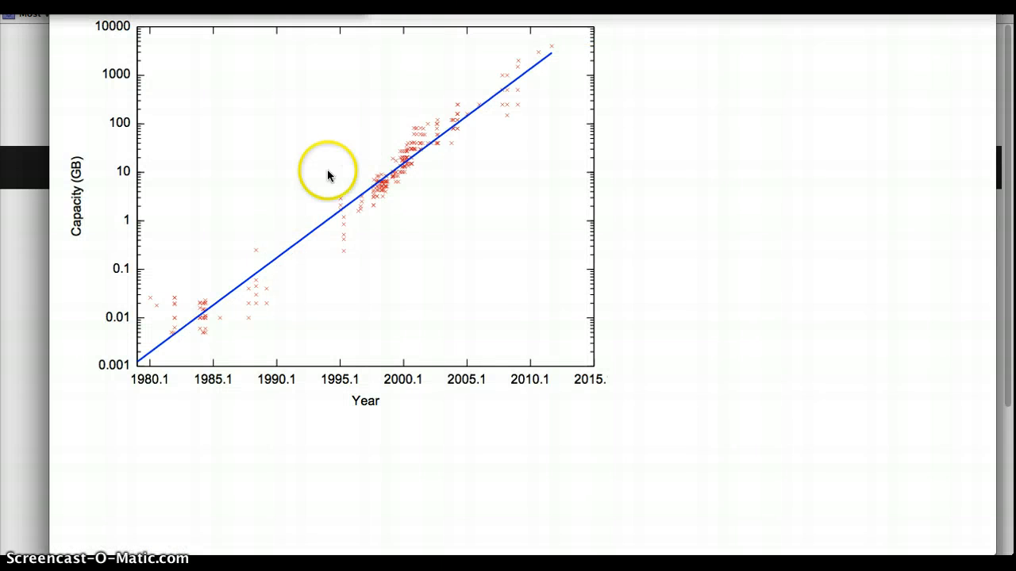
{"action": "mouse_move", "coordinate": [123, 359]}
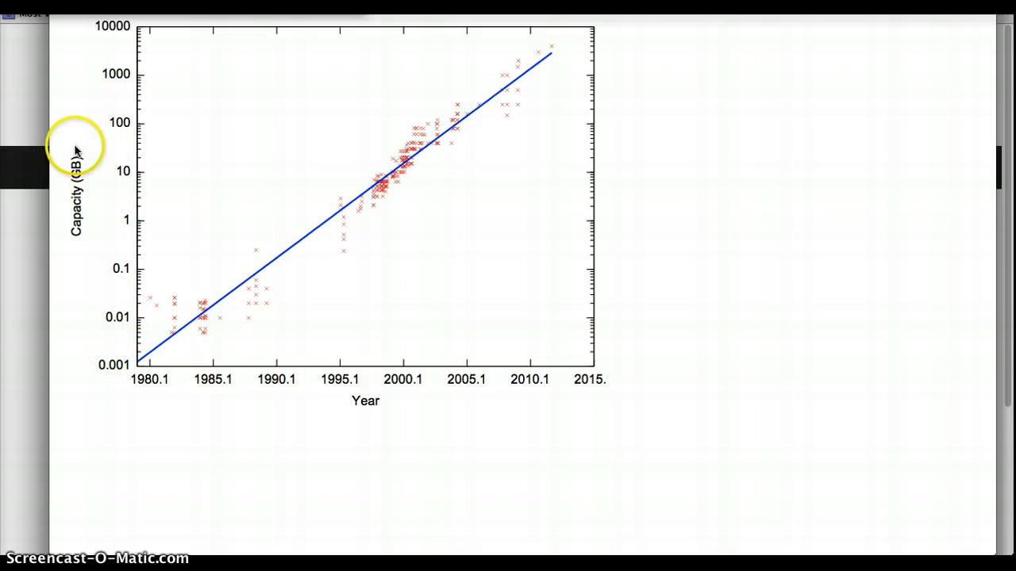
{"action": "mouse_move", "coordinate": [137, 374]}
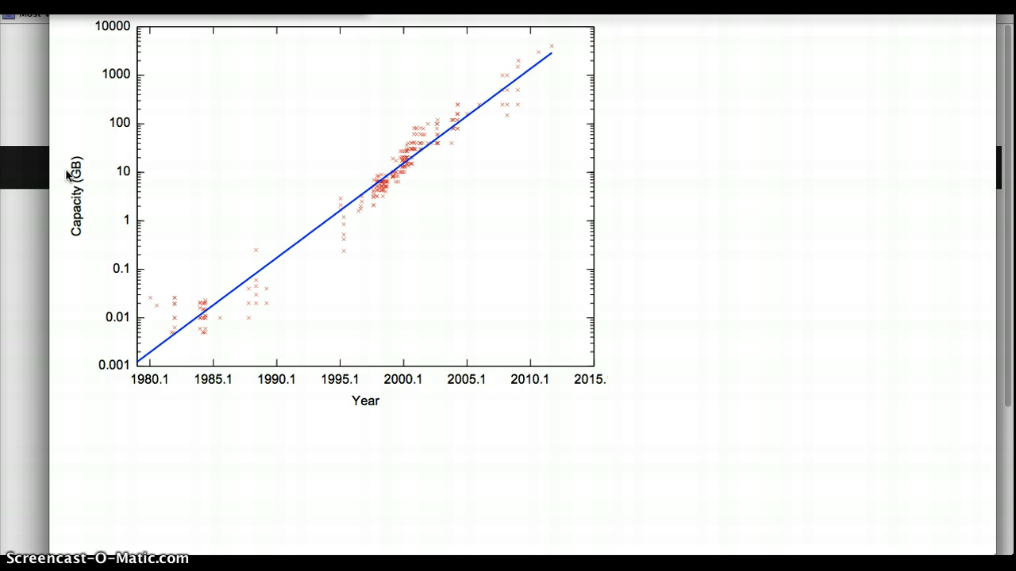
{"action": "left_click", "coordinate": [143, 322]}
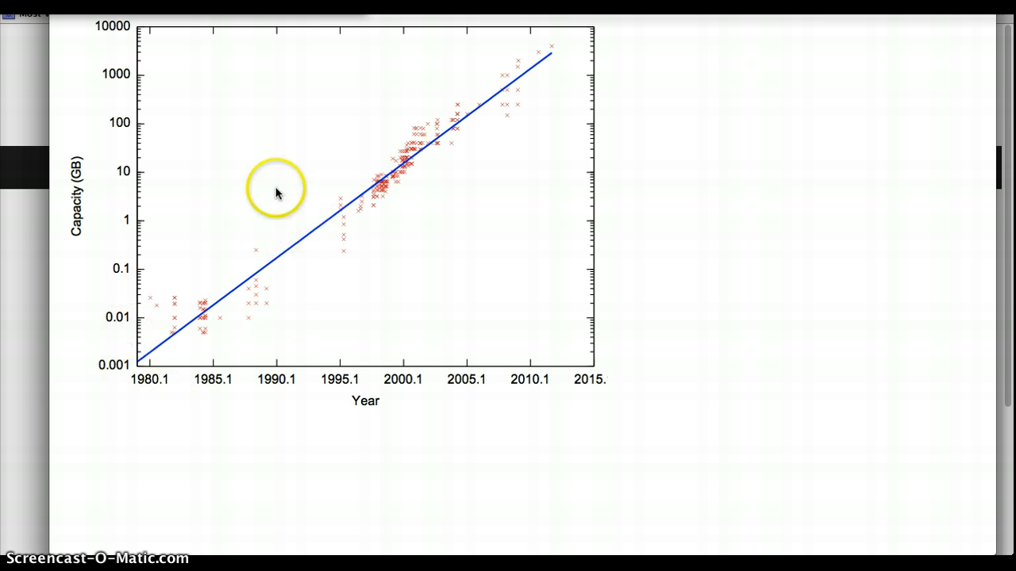
{"action": "mouse_move", "coordinate": [200, 257]}
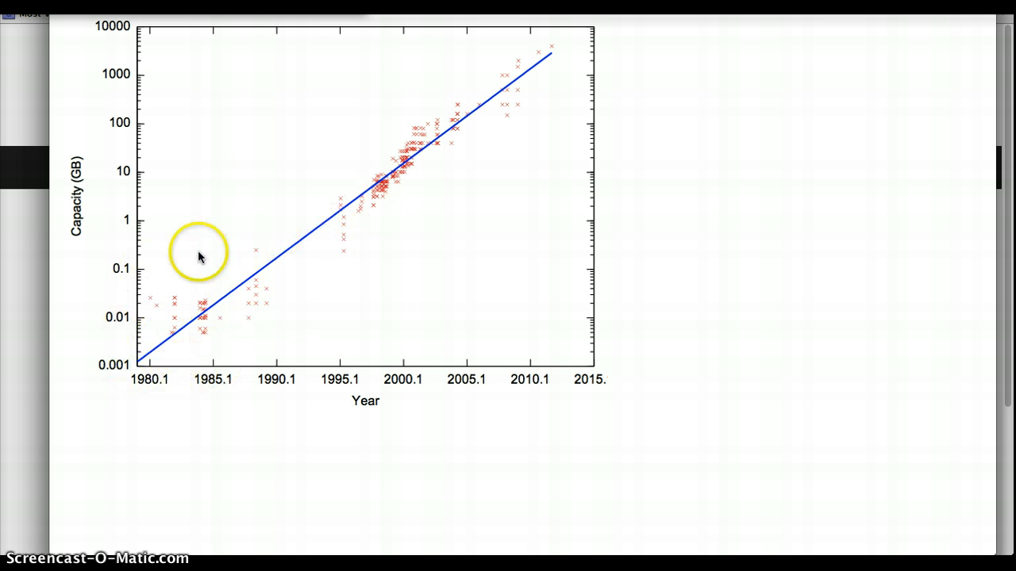
{"action": "mouse_move", "coordinate": [167, 304]}
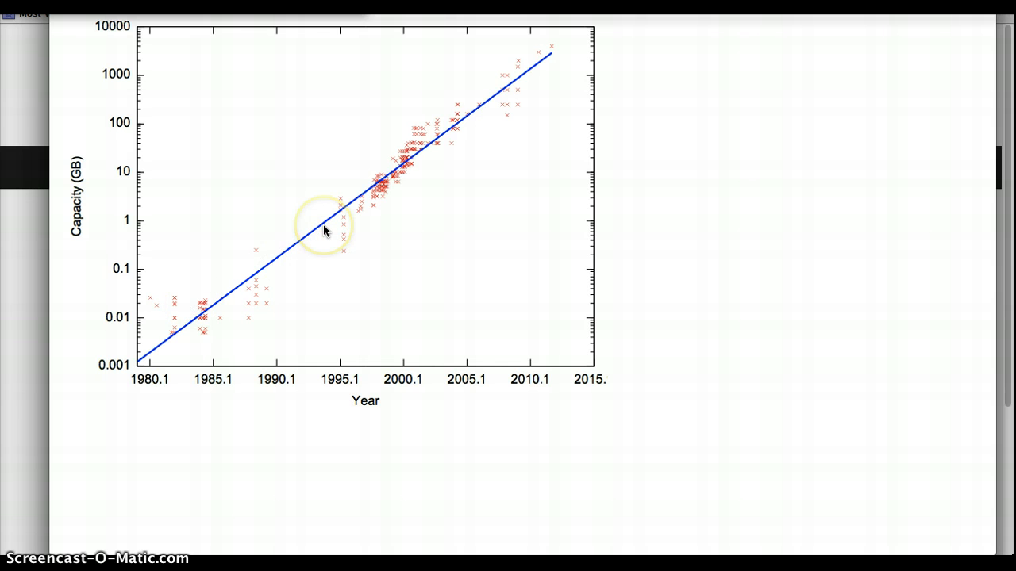
{"action": "mouse_move", "coordinate": [343, 208]}
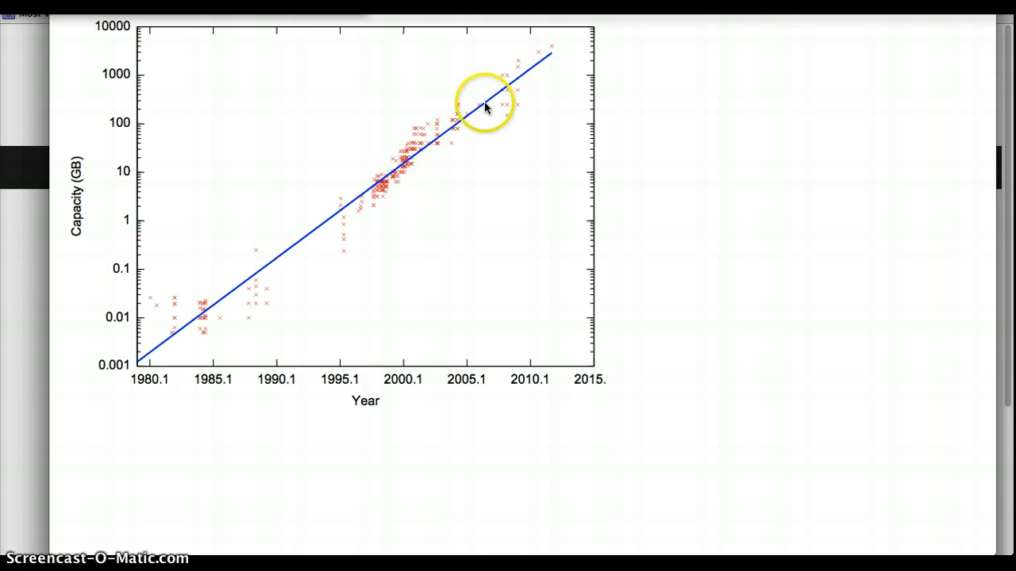
{"action": "mouse_move", "coordinate": [490, 52]}
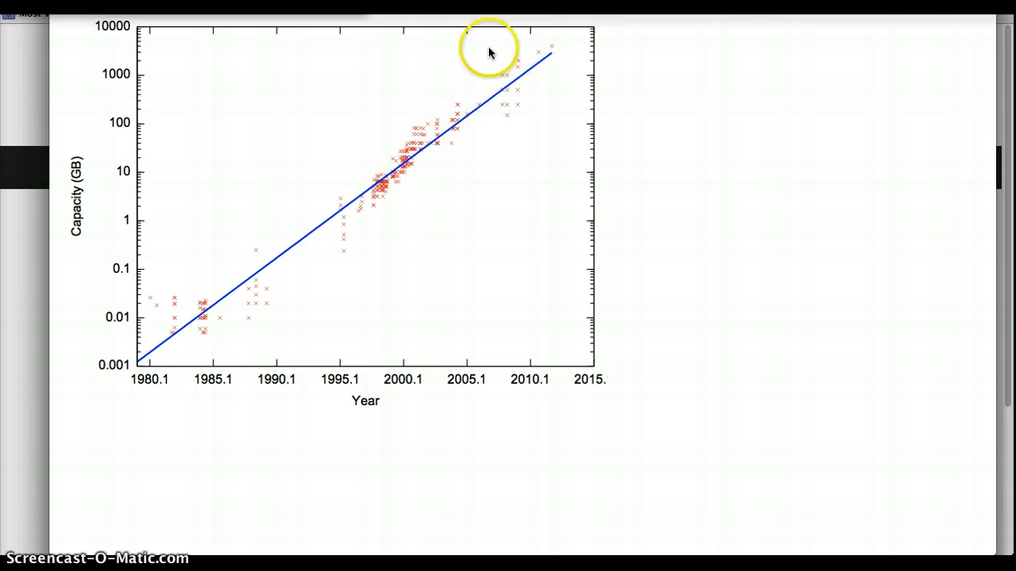
{"action": "mouse_move", "coordinate": [499, 43]}
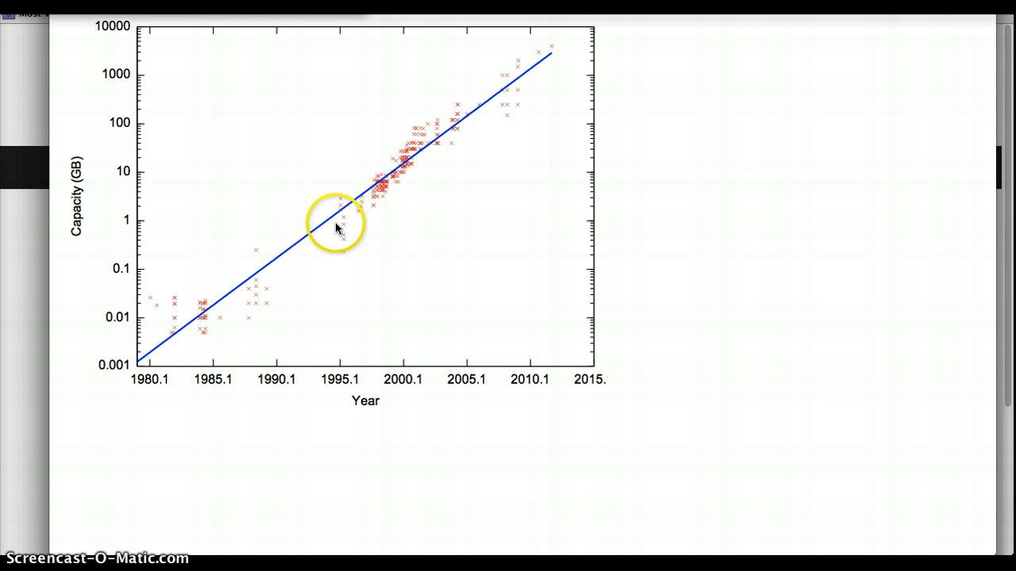
{"action": "left_click_drag", "start_coordinate": [338, 222], "coordinate": [361, 195]}
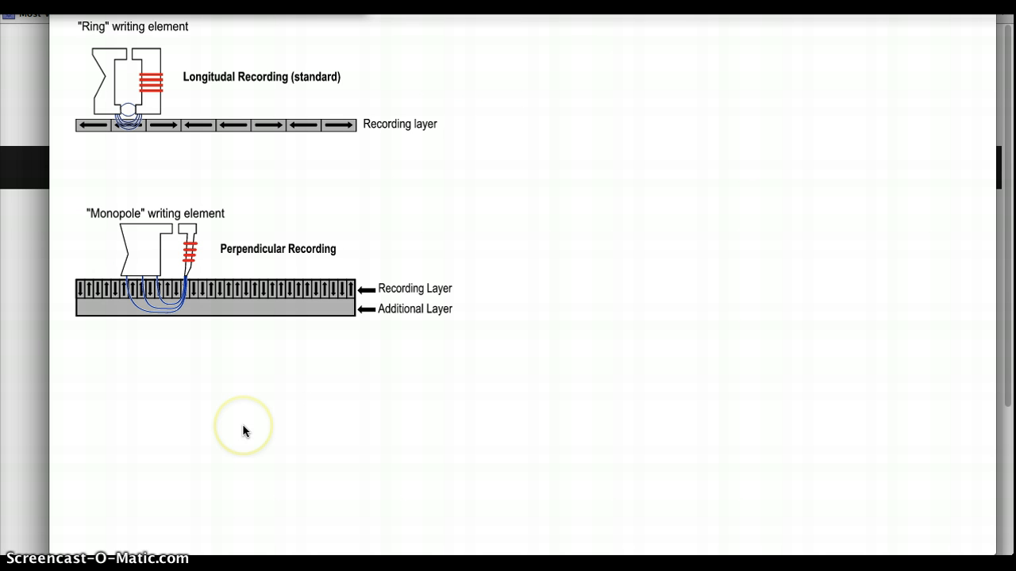
{"action": "mouse_move", "coordinate": [363, 153]}
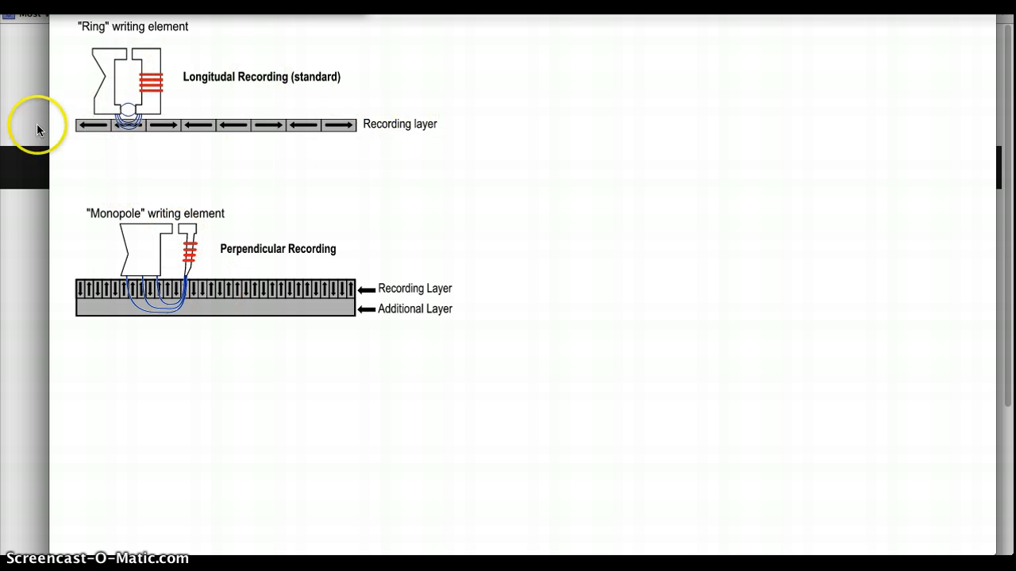
{"action": "mouse_move", "coordinate": [270, 107]}
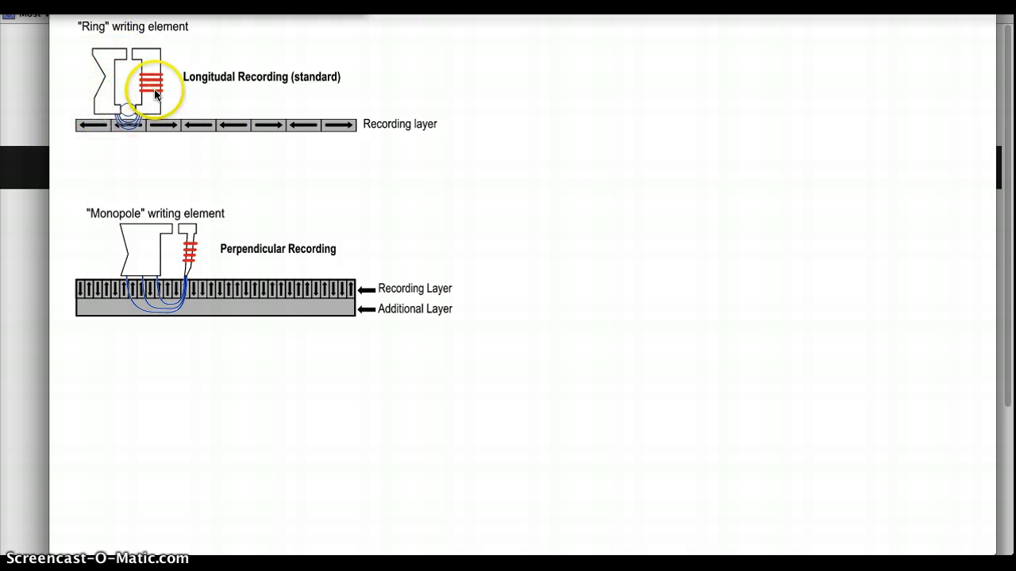
{"action": "mouse_move", "coordinate": [123, 115]}
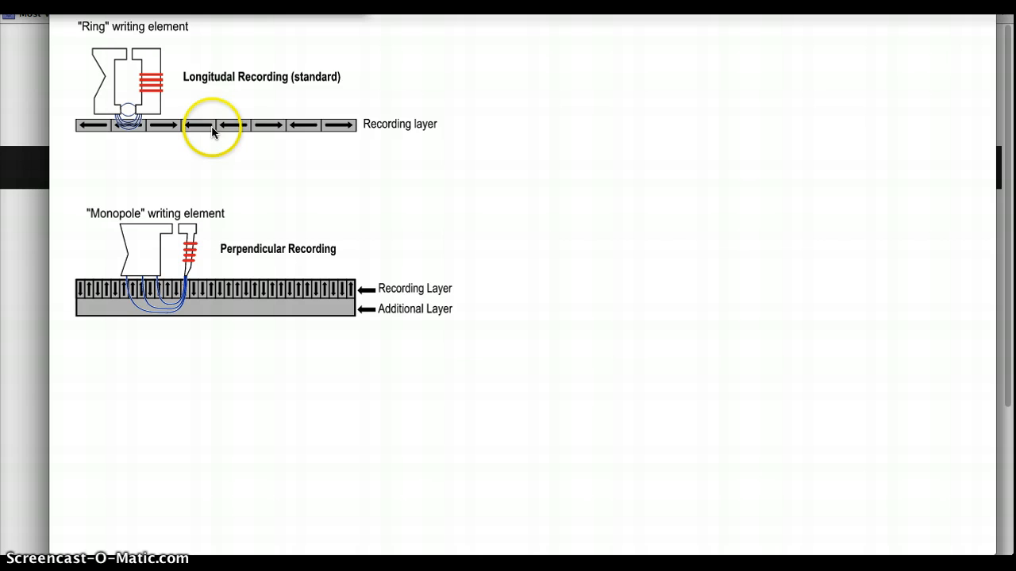
{"action": "mouse_move", "coordinate": [268, 134]}
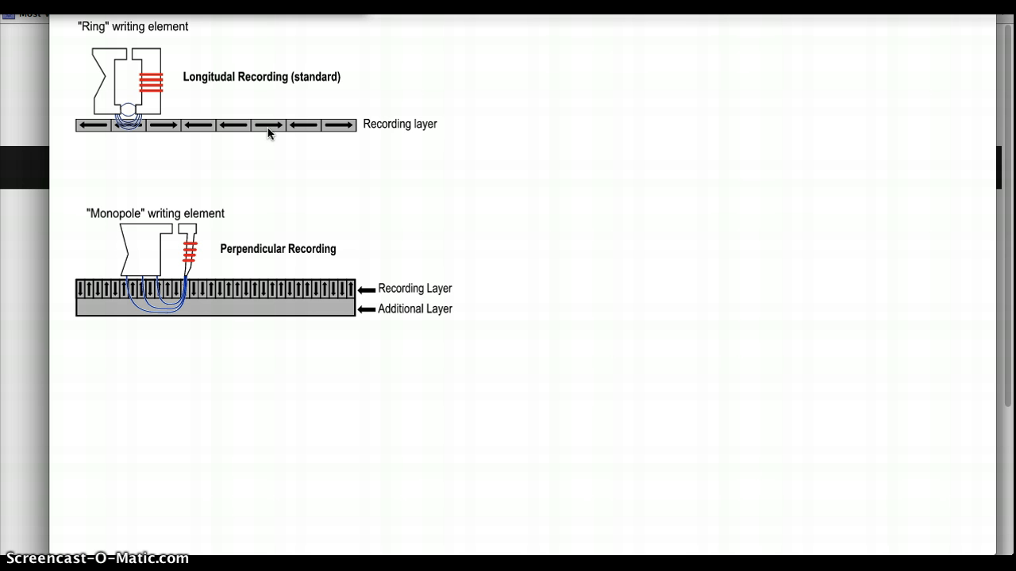
{"action": "left_click", "coordinate": [141, 127]}
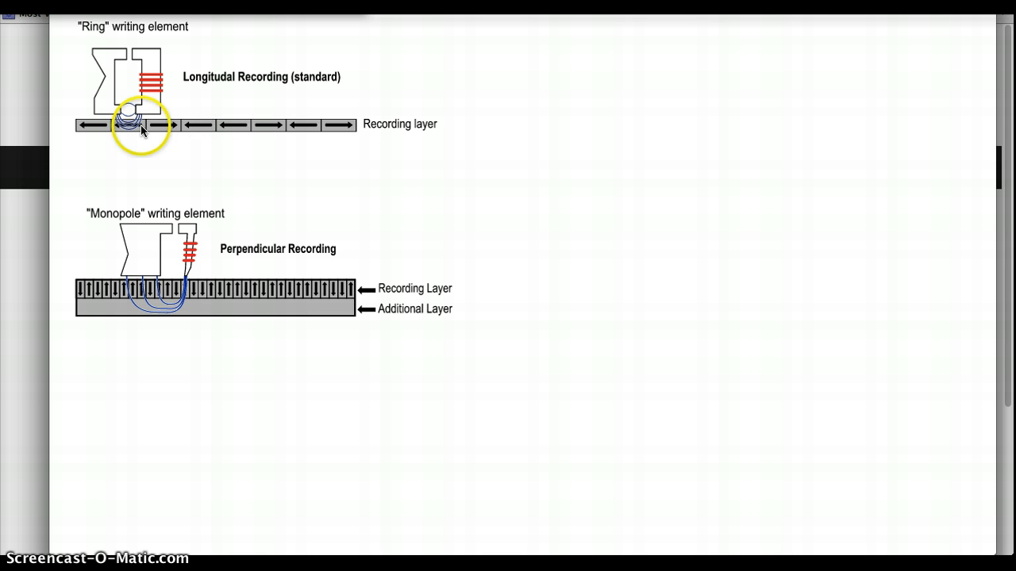
{"action": "mouse_move", "coordinate": [328, 171]}
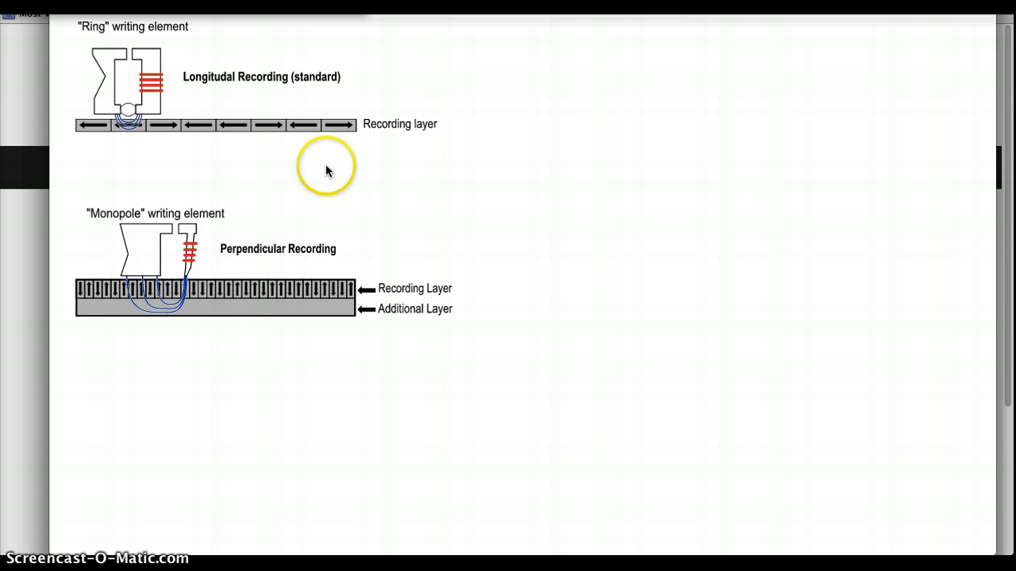
{"action": "mouse_move", "coordinate": [326, 288]}
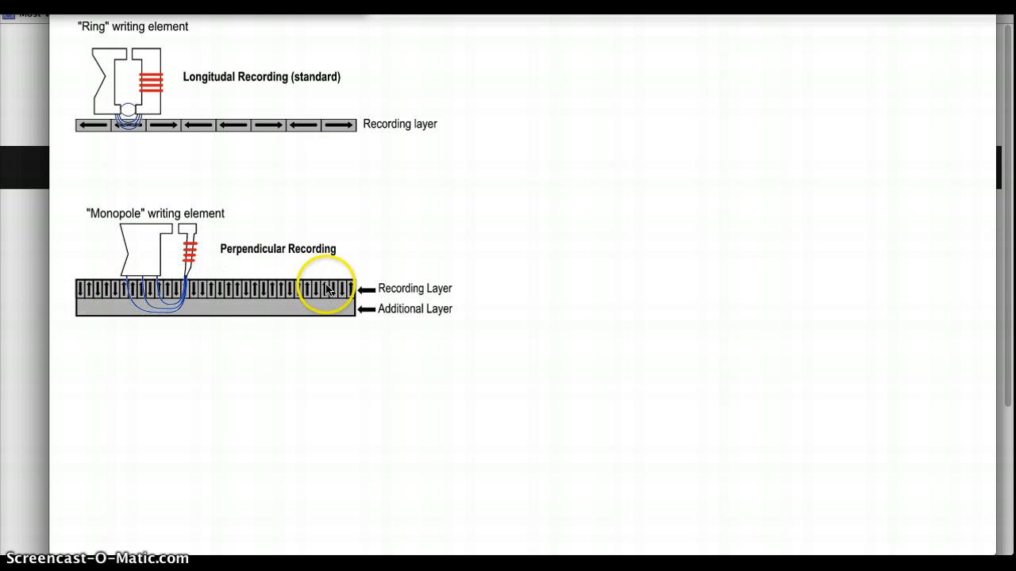